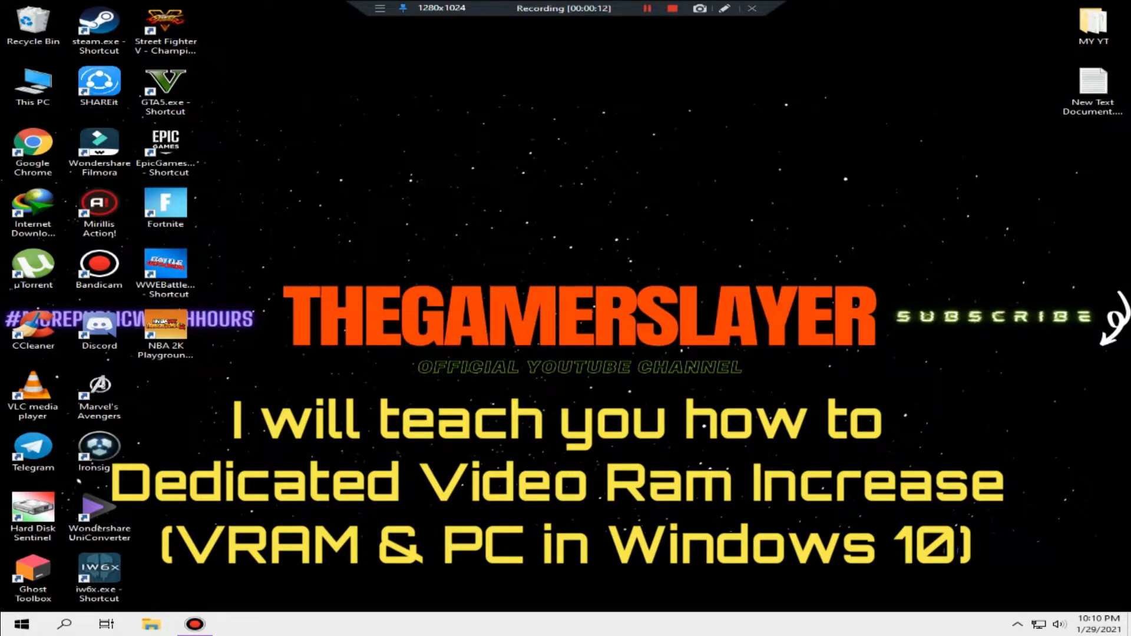
Step: Check the current dedicated video memory in the display adapter properties via Settings > System > Display
left_click(99, 577)
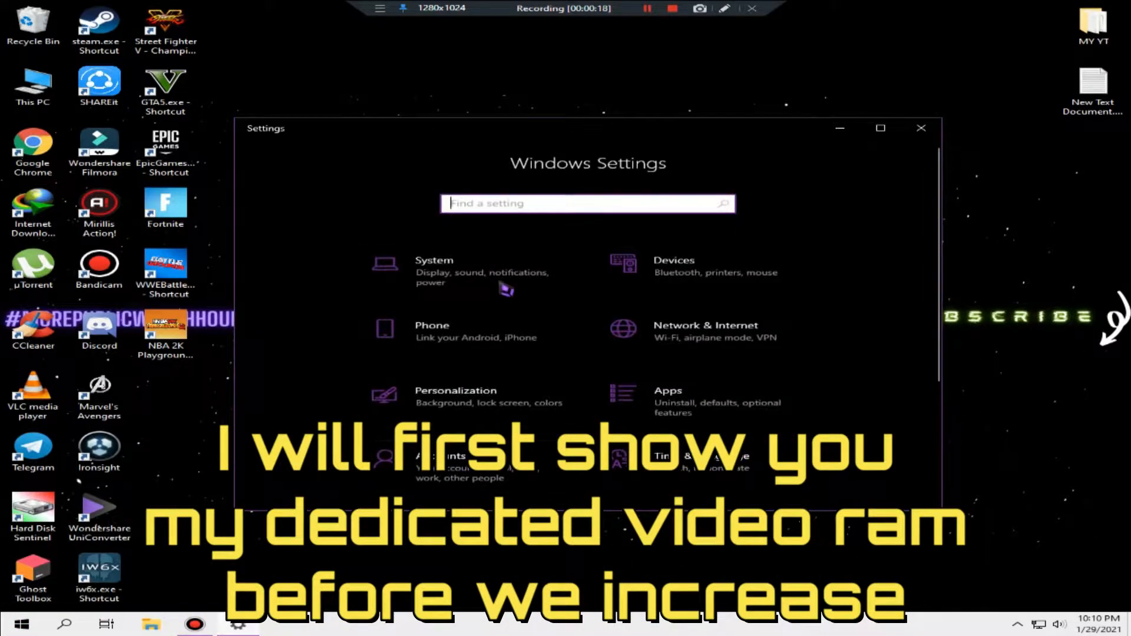
left_click(433, 271)
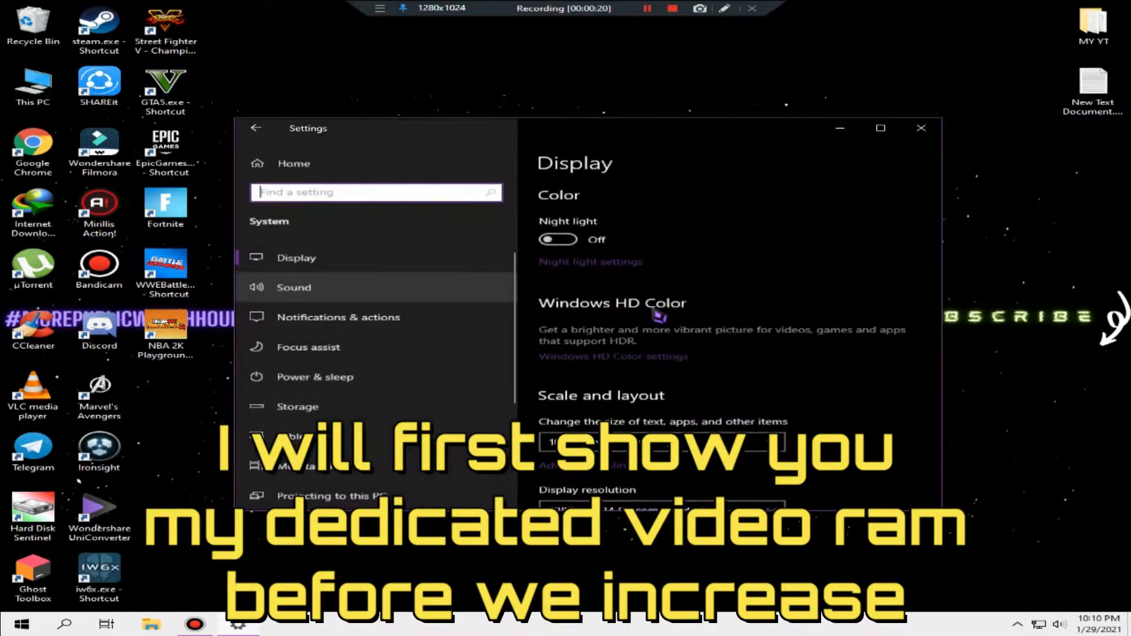
scroll("down", 3)
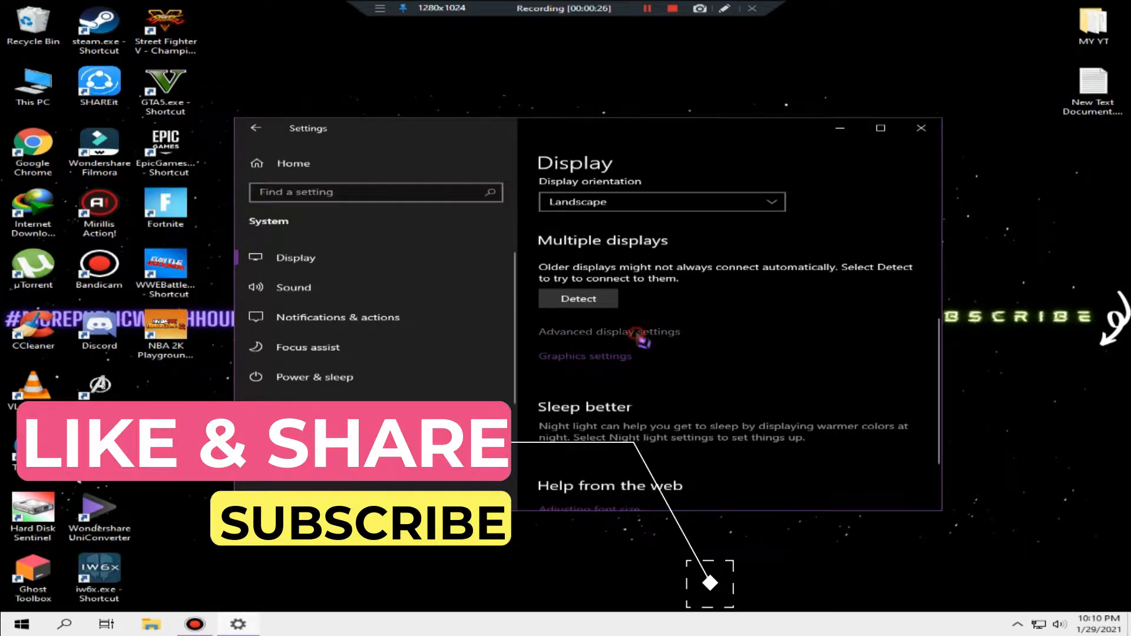
left_click(609, 332)
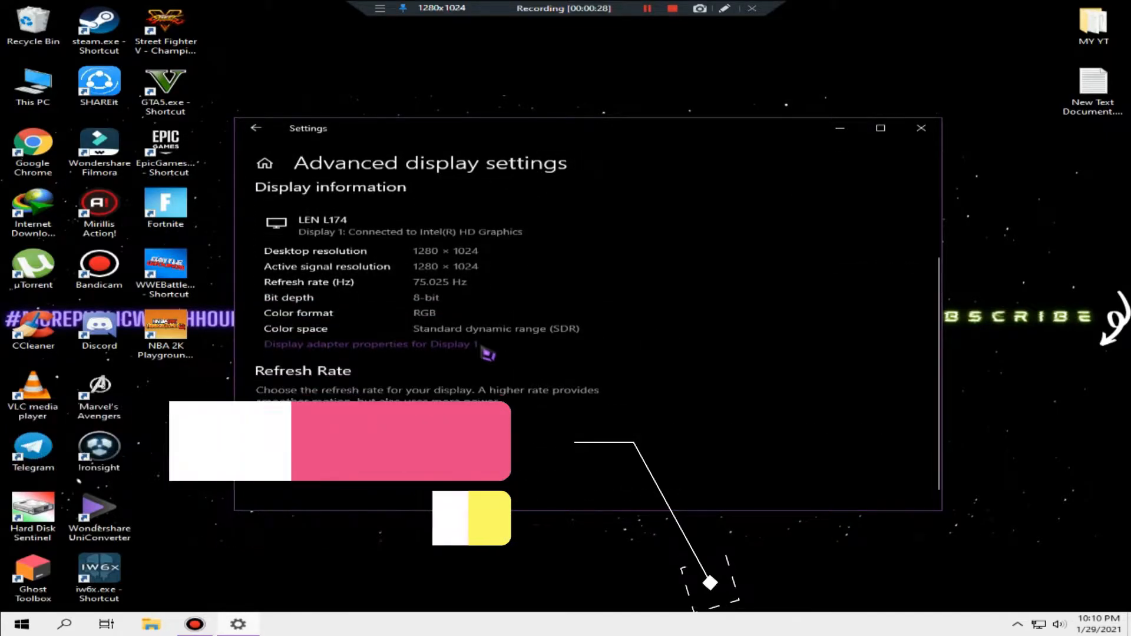
left_click(370, 344)
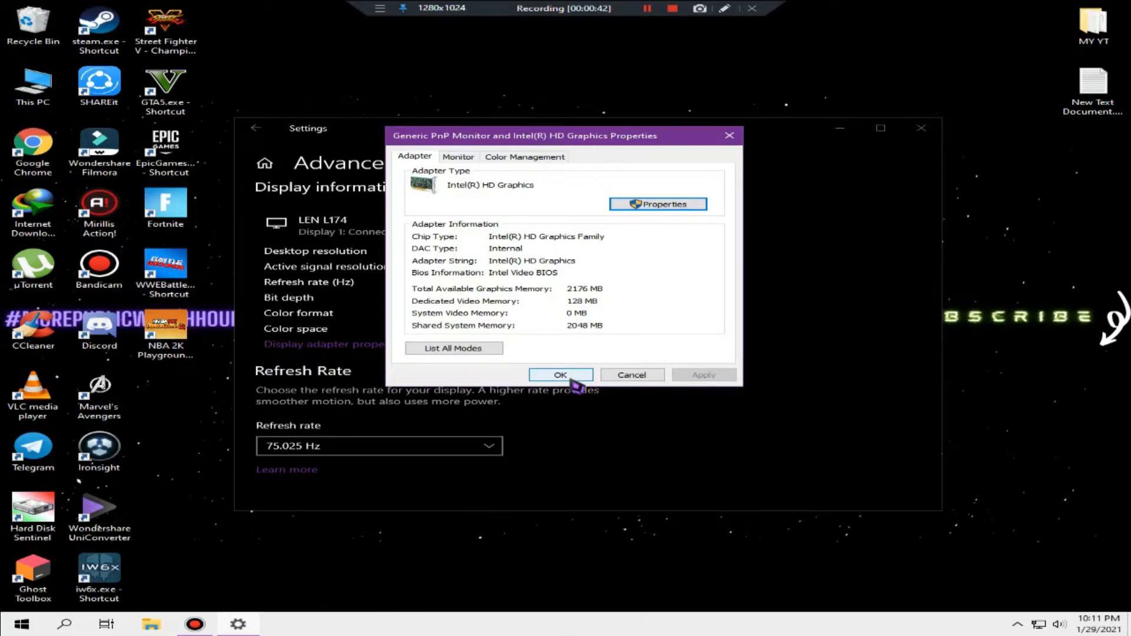
left_click(561, 375)
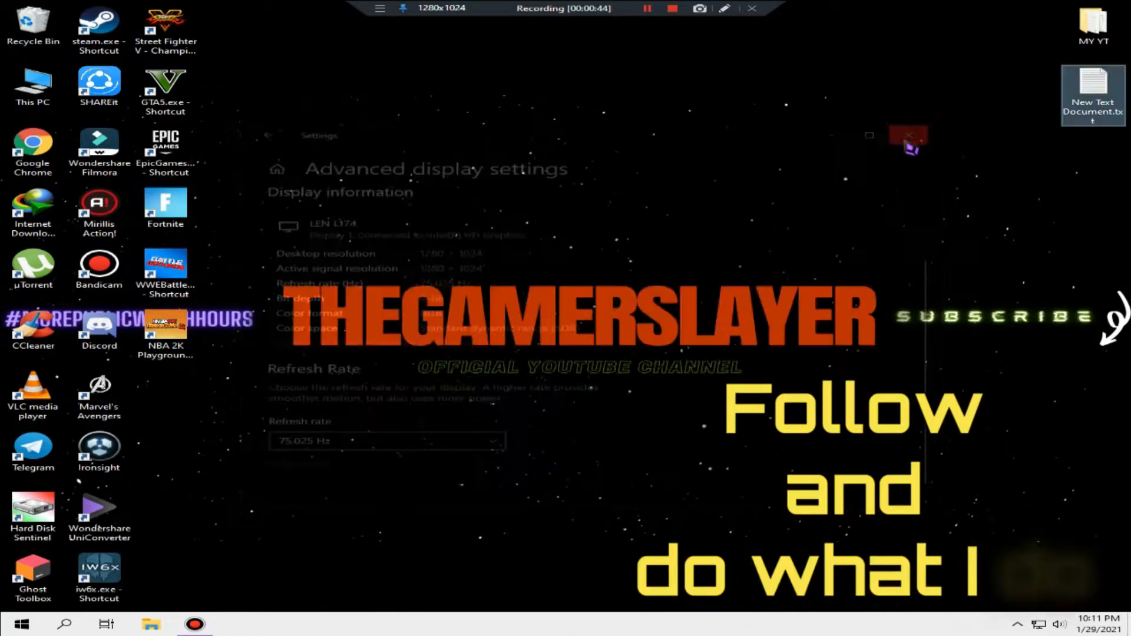
left_click(909, 136)
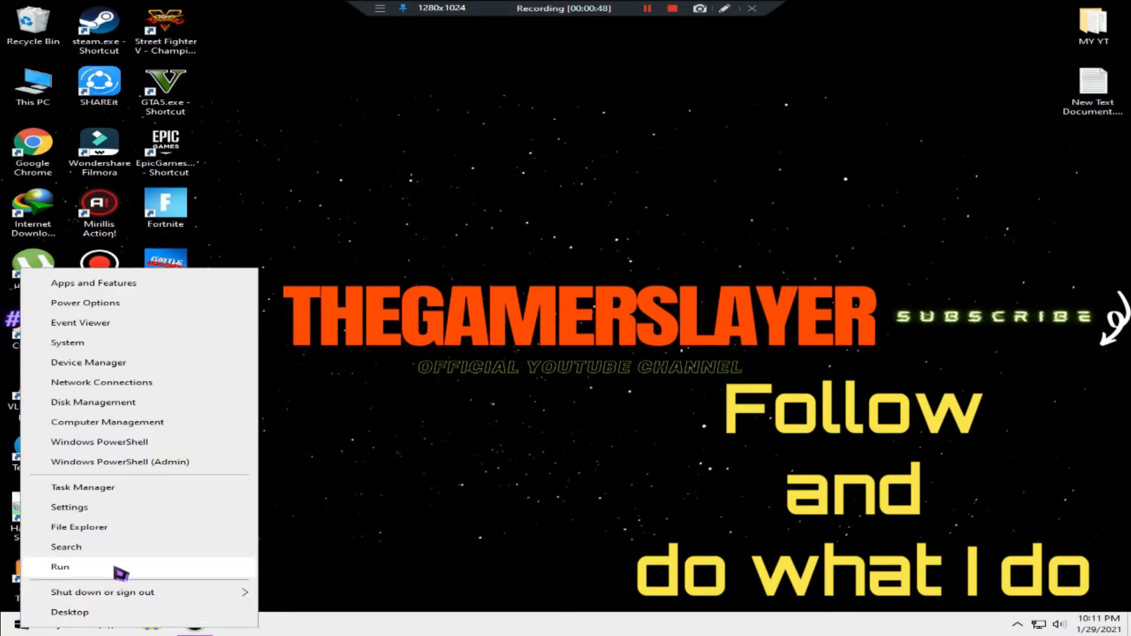
Step: Launch Registry Editor by running regedit from the Run dialog
left_click(60, 567)
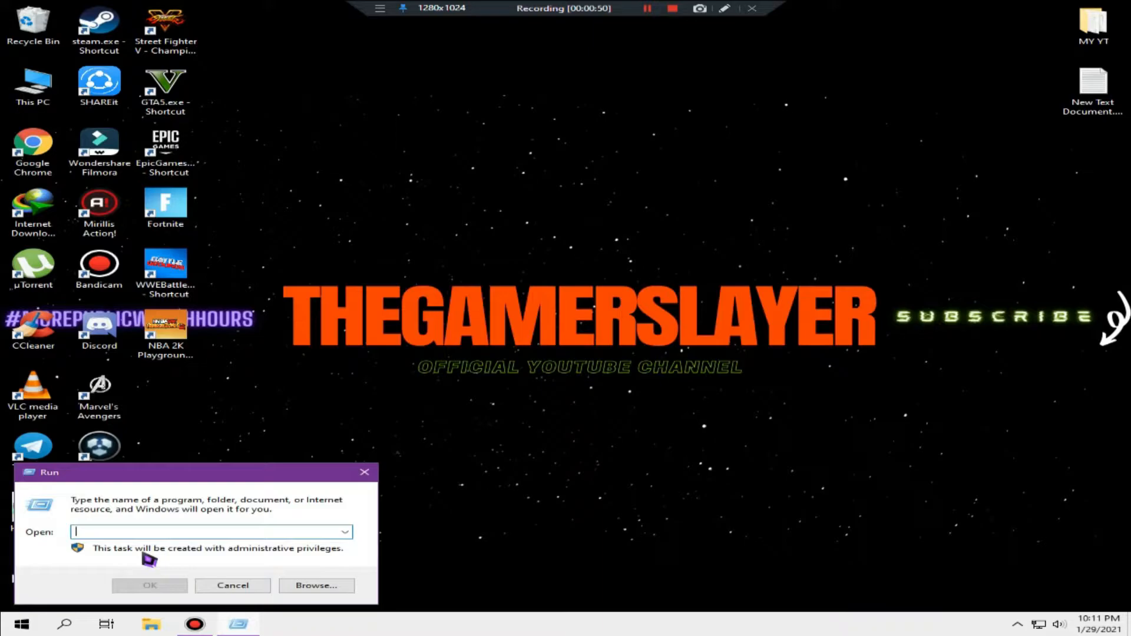
type("regedit")
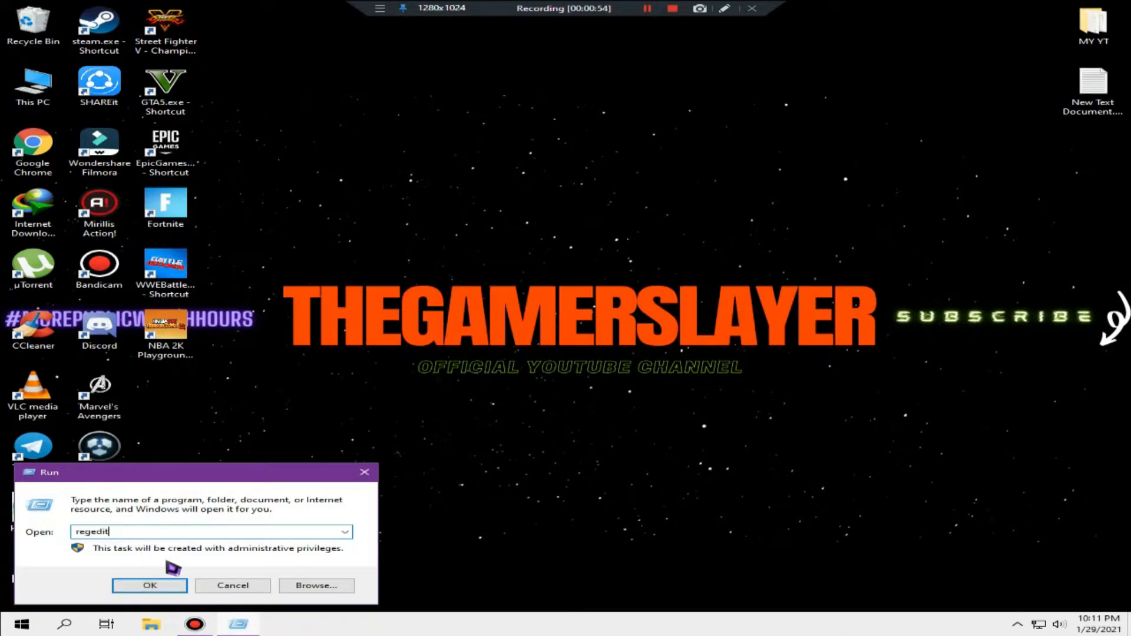
left_click(150, 586)
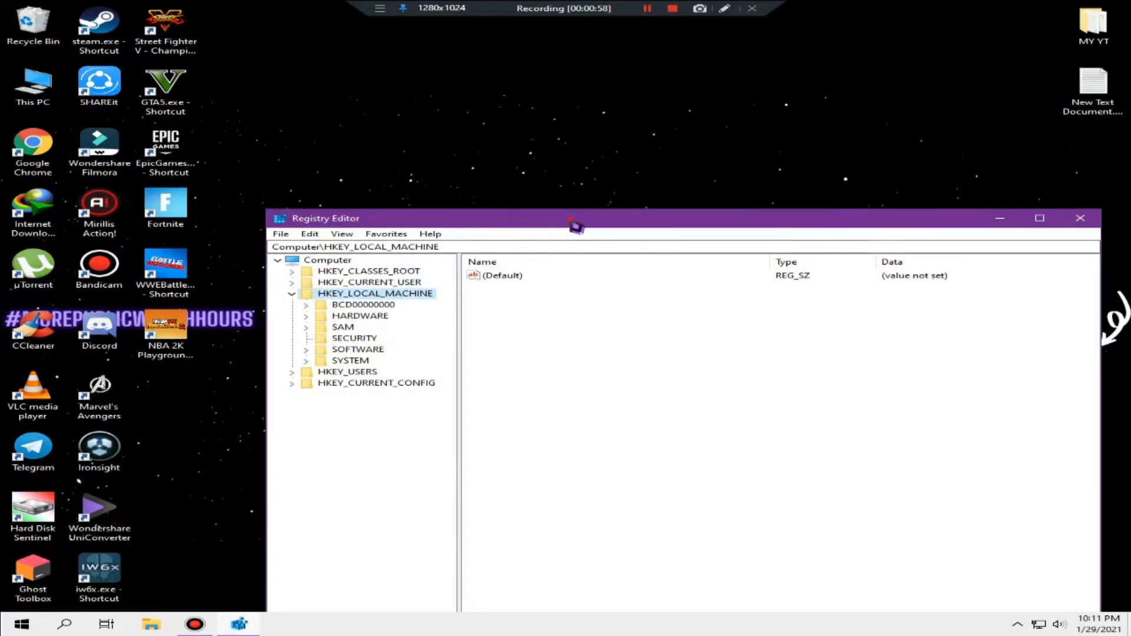
Step: Navigate to HKEY_LOCAL_MACHINE\SOFTWARE\Intel and expand it
left_click_drag(577, 218, 469, 135)
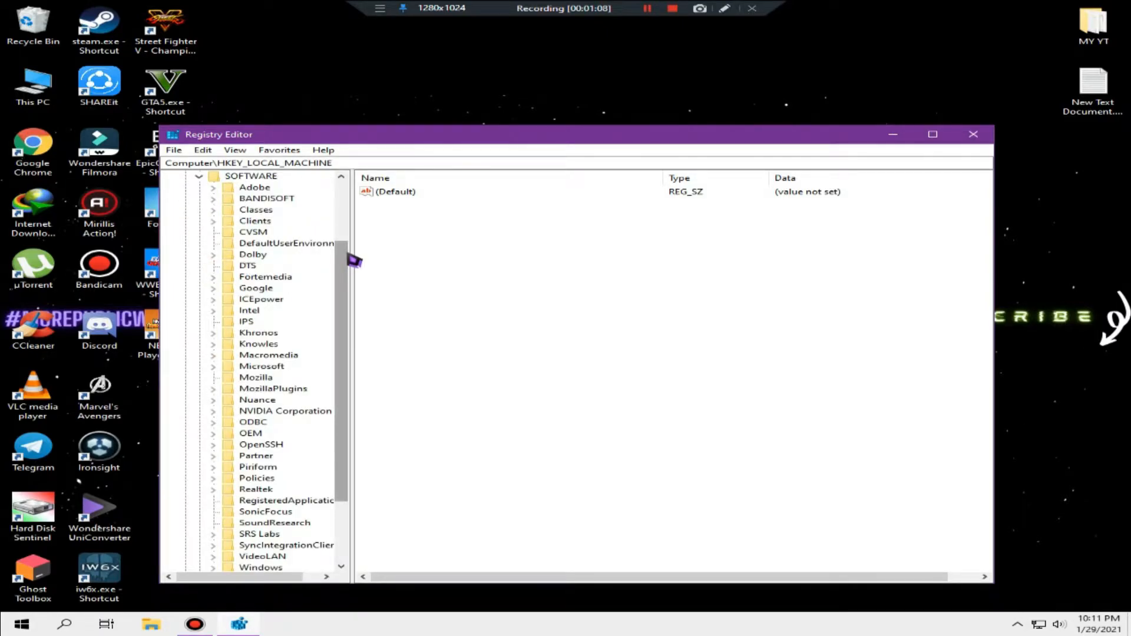
scroll("down", 3)
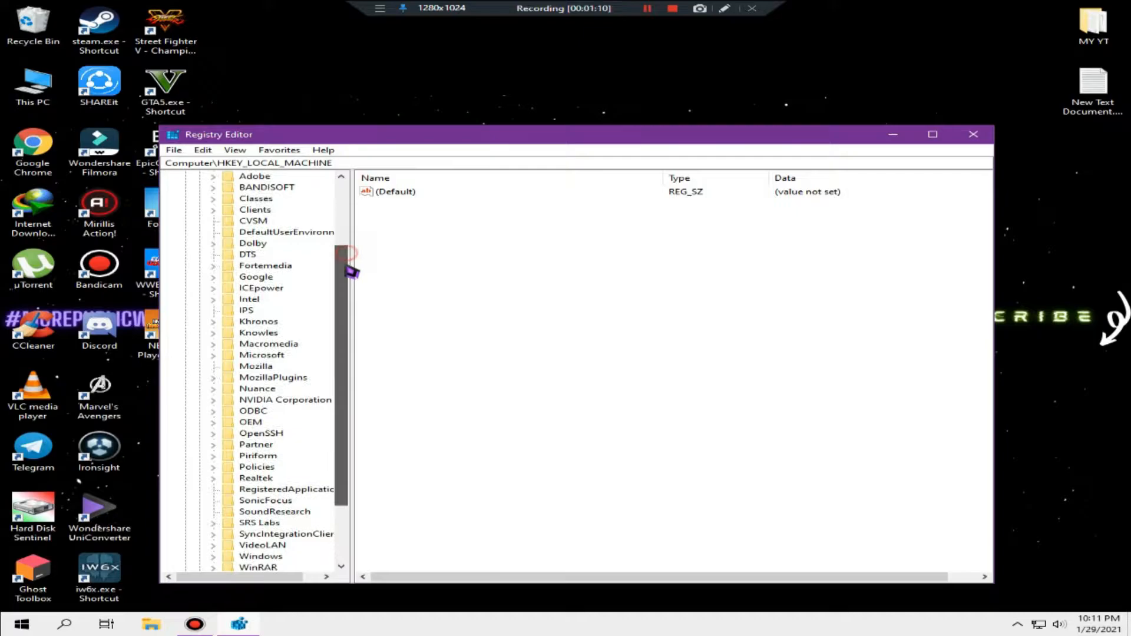
scroll("down", 3)
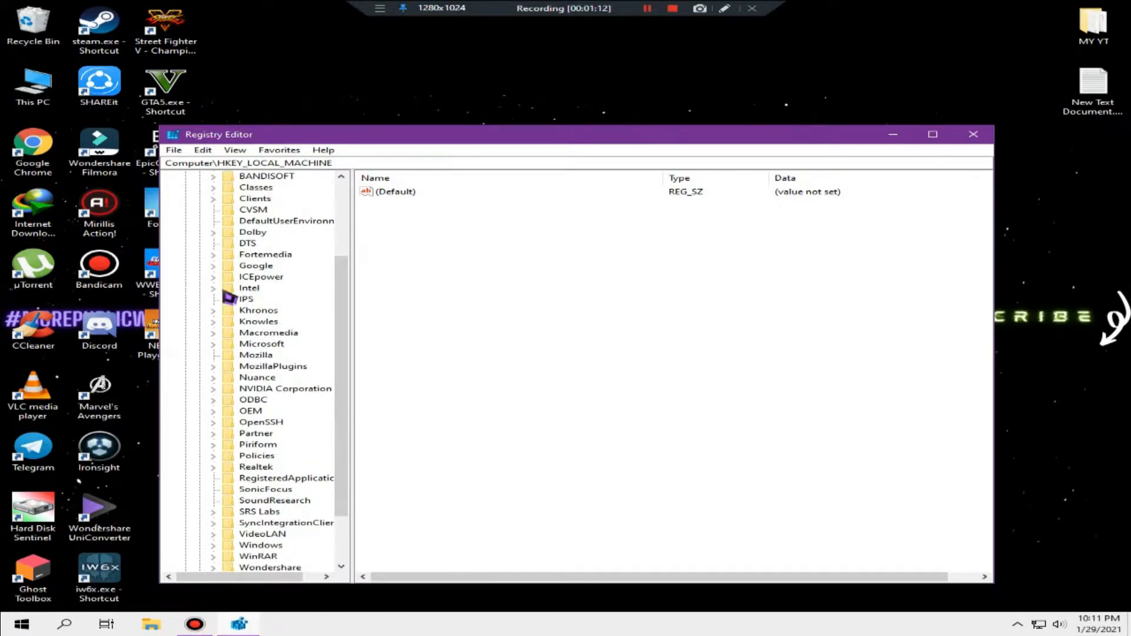
left_click(213, 287)
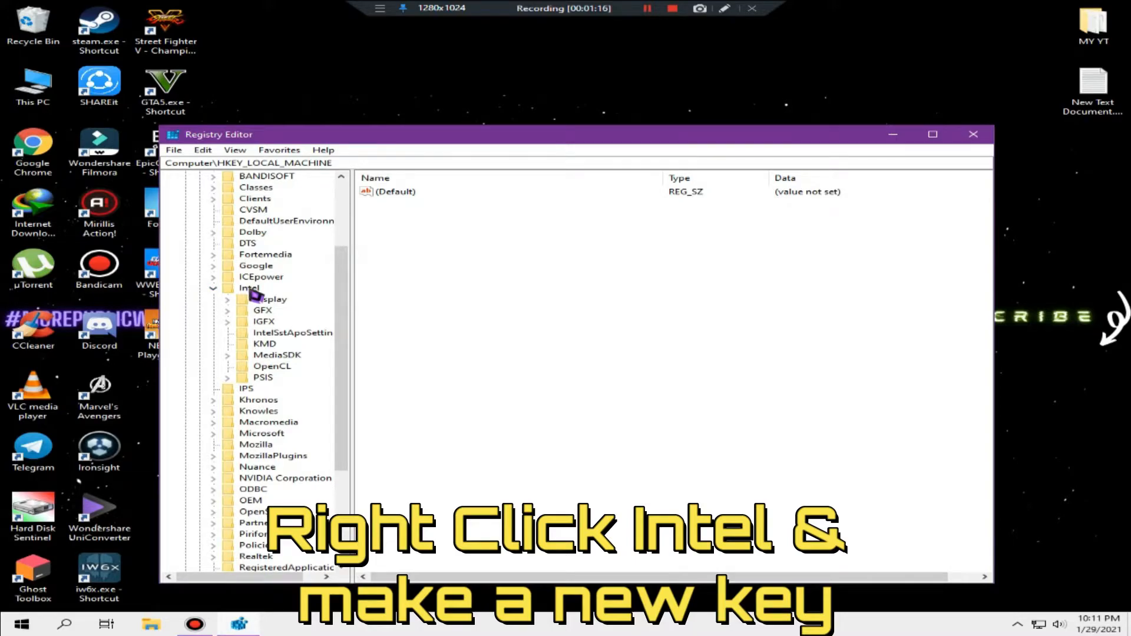
Step: Create a new subkey named GMM under the Intel key
right_click(249, 288)
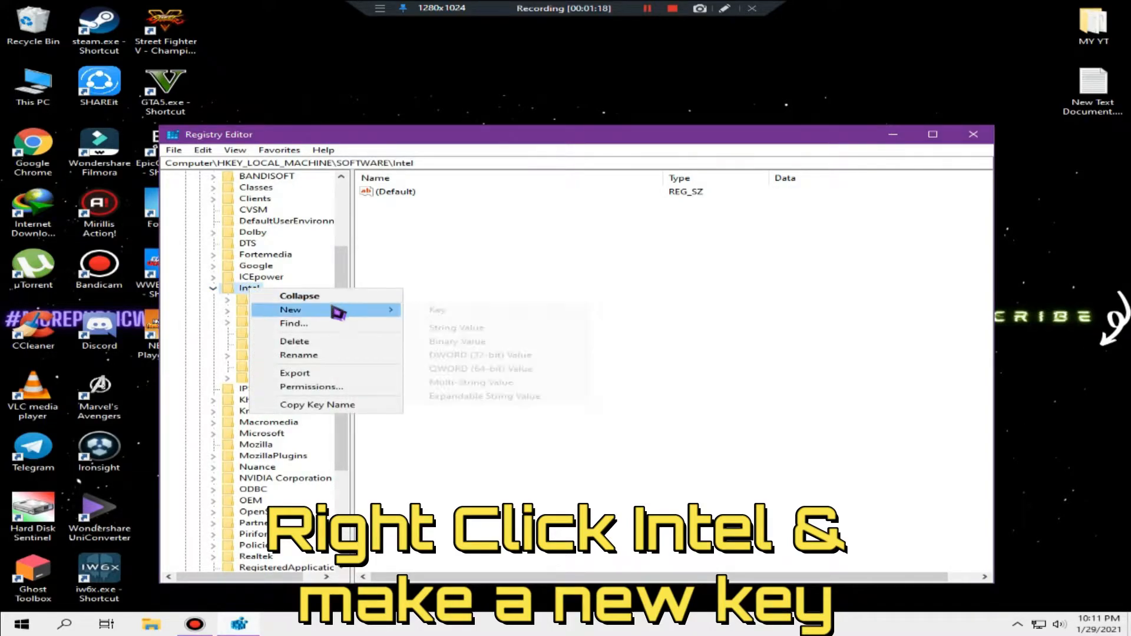
left_click(437, 310)
type("G")
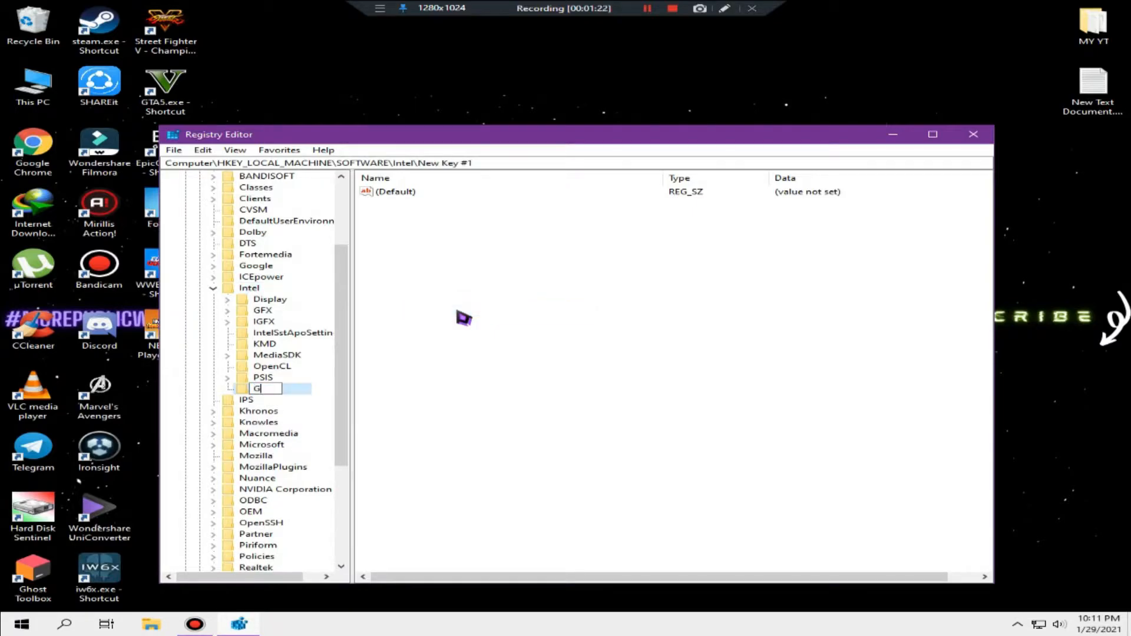
type("MM")
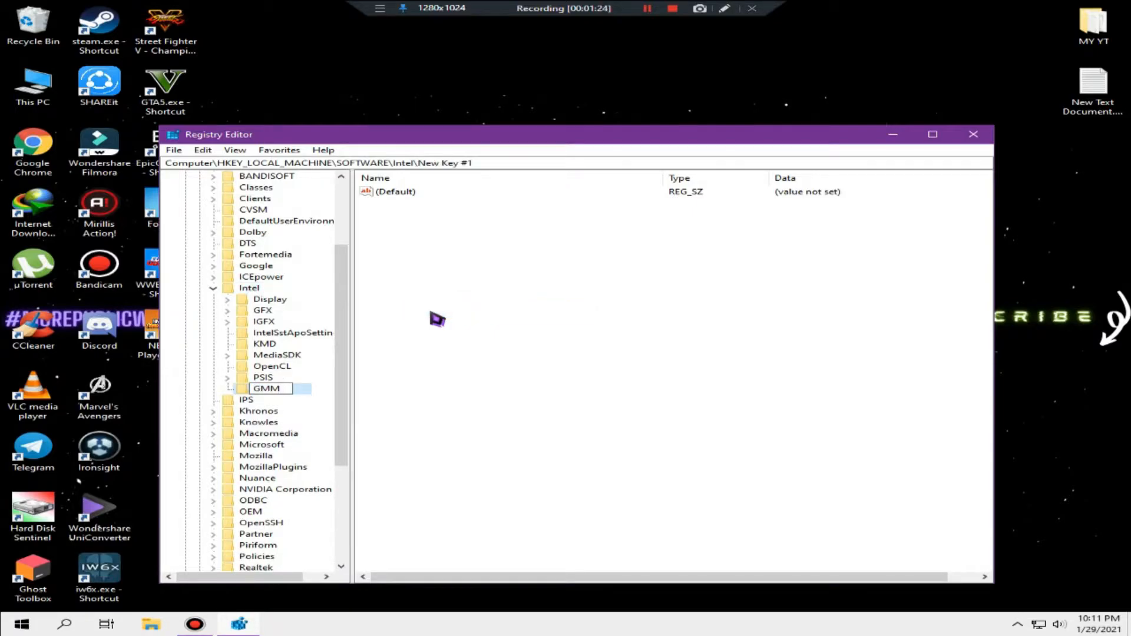
left_click(266, 387)
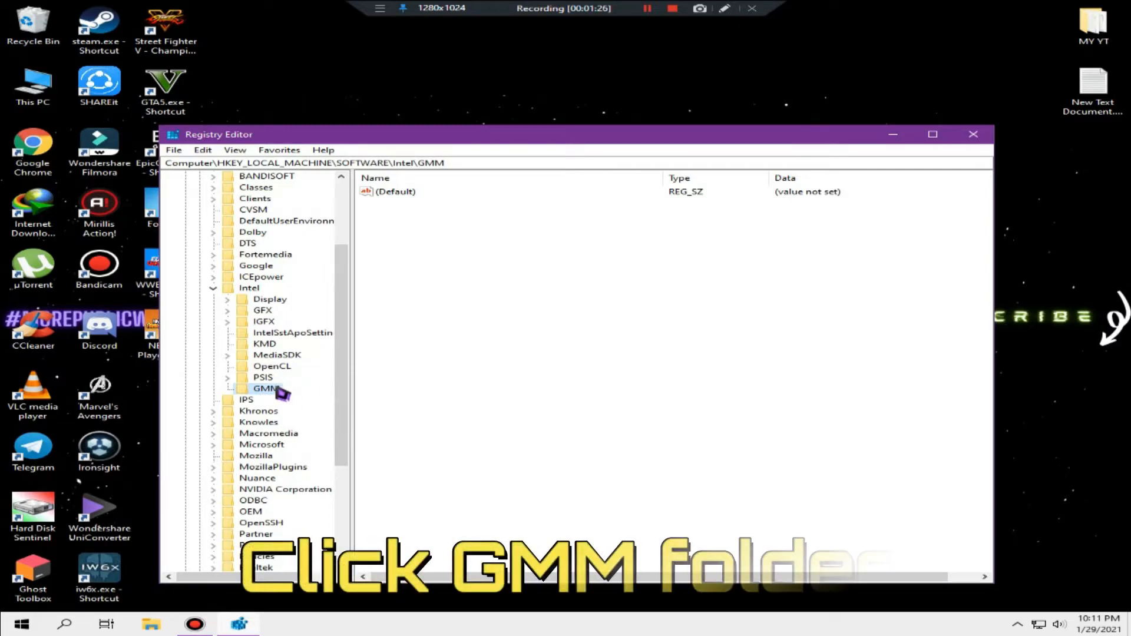
Step: Add a QWORD (64-bit) value named DedicatedSegmentSize in GMM and bring up its editor
left_click(265, 388)
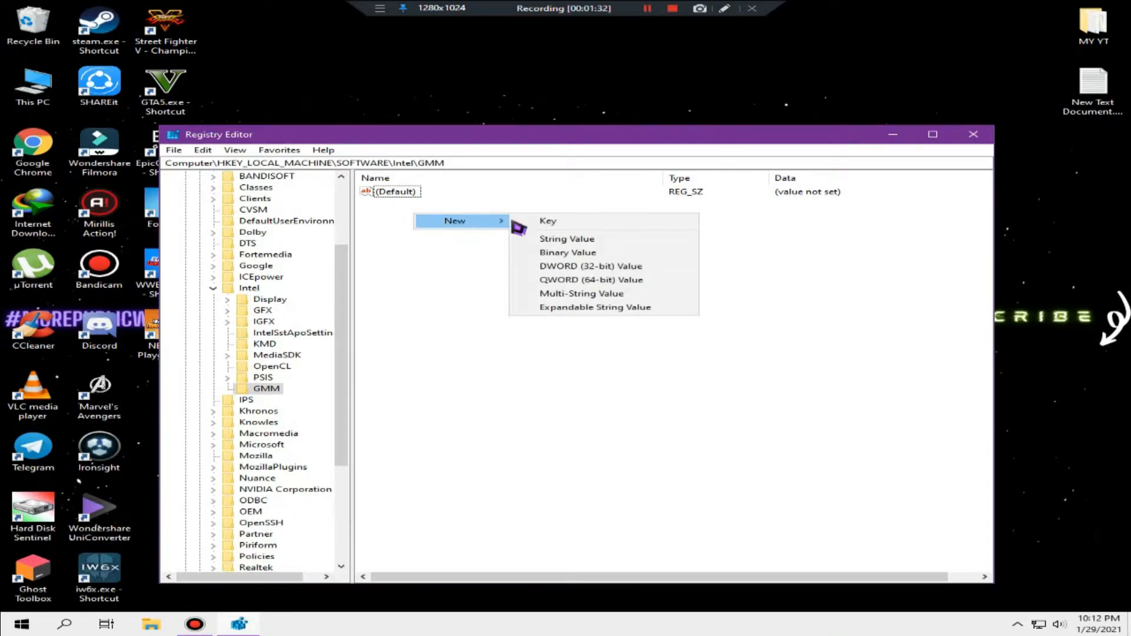
mouse_move(602, 265)
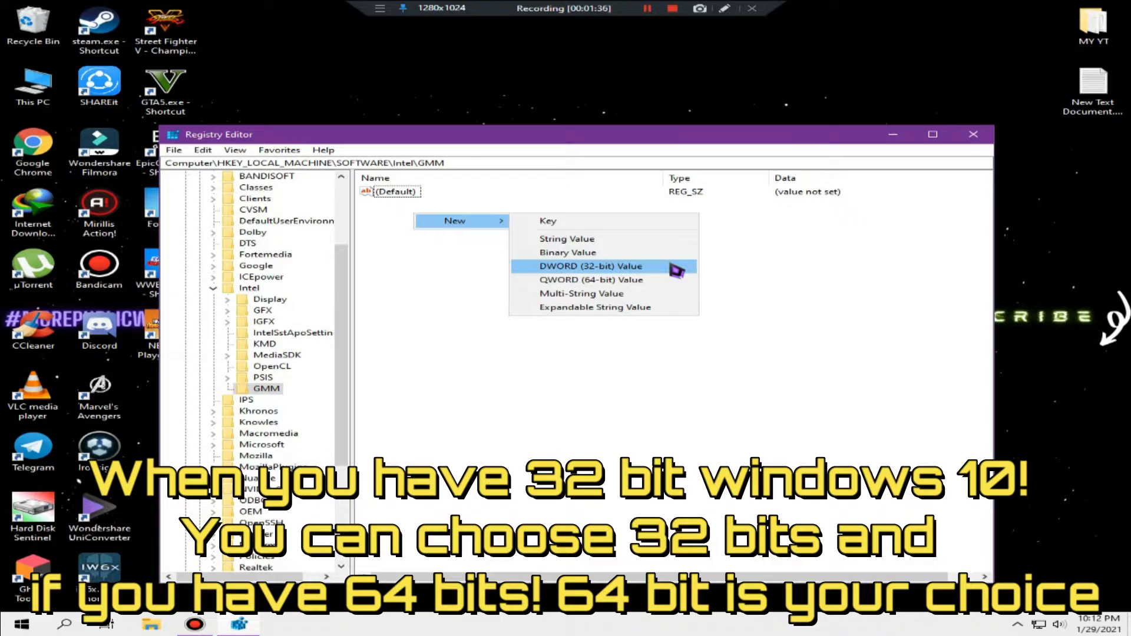
mouse_move(590, 280)
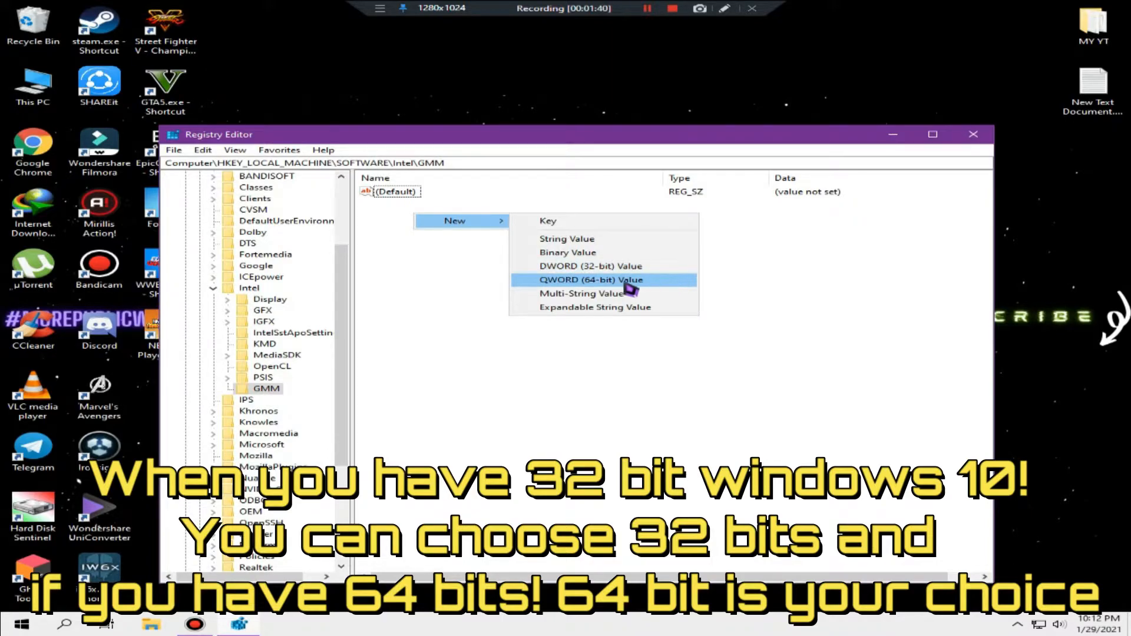
left_click(590, 280)
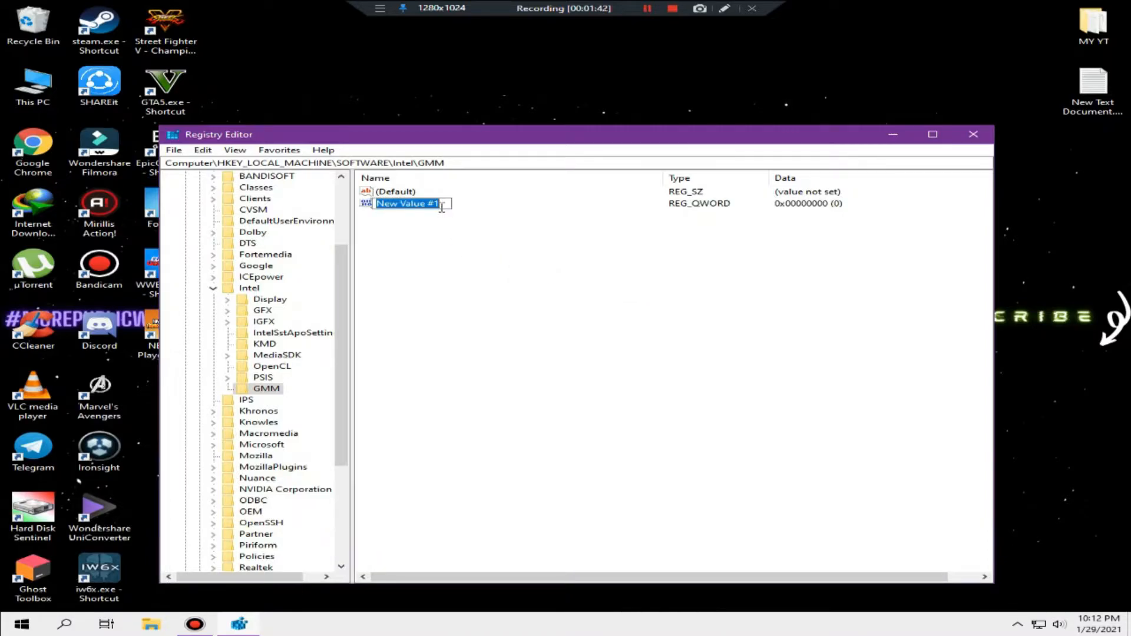
type("DedicatedSegmentSize")
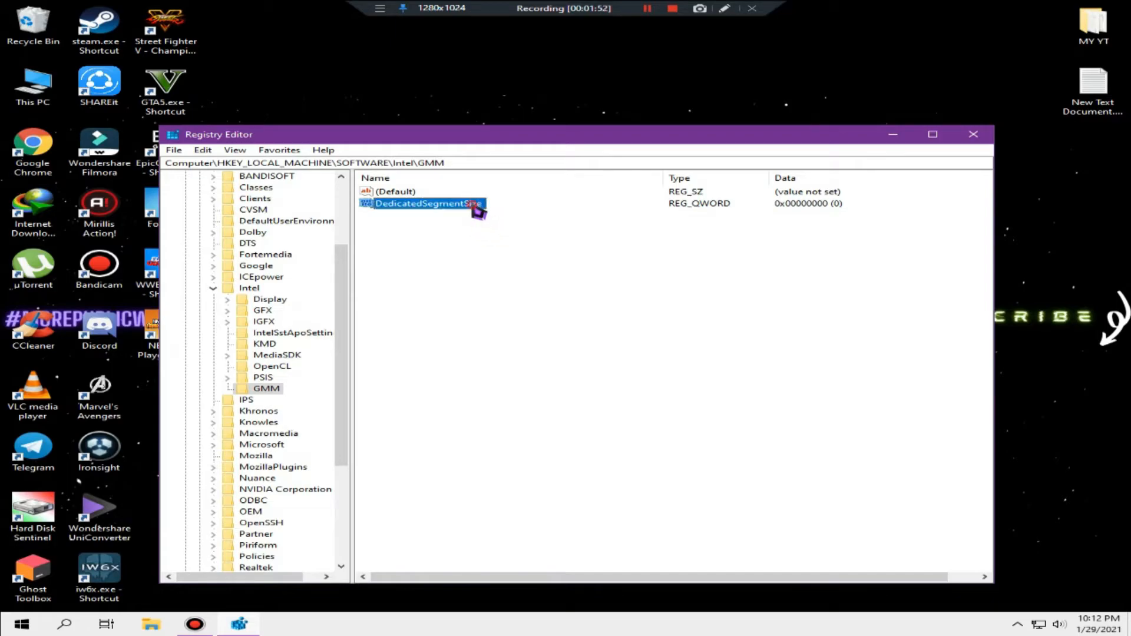
double_click(426, 204)
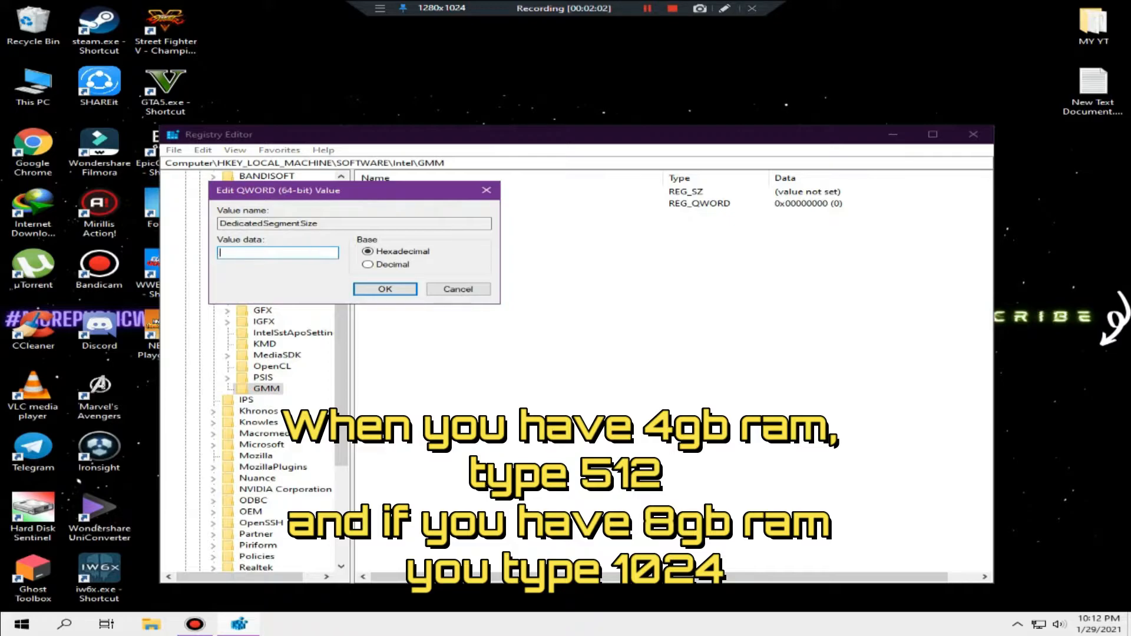
Step: Enter 1024 as the hexadecimal value data for DedicatedSegmentSize (first trying 512) and confirm it
type("512")
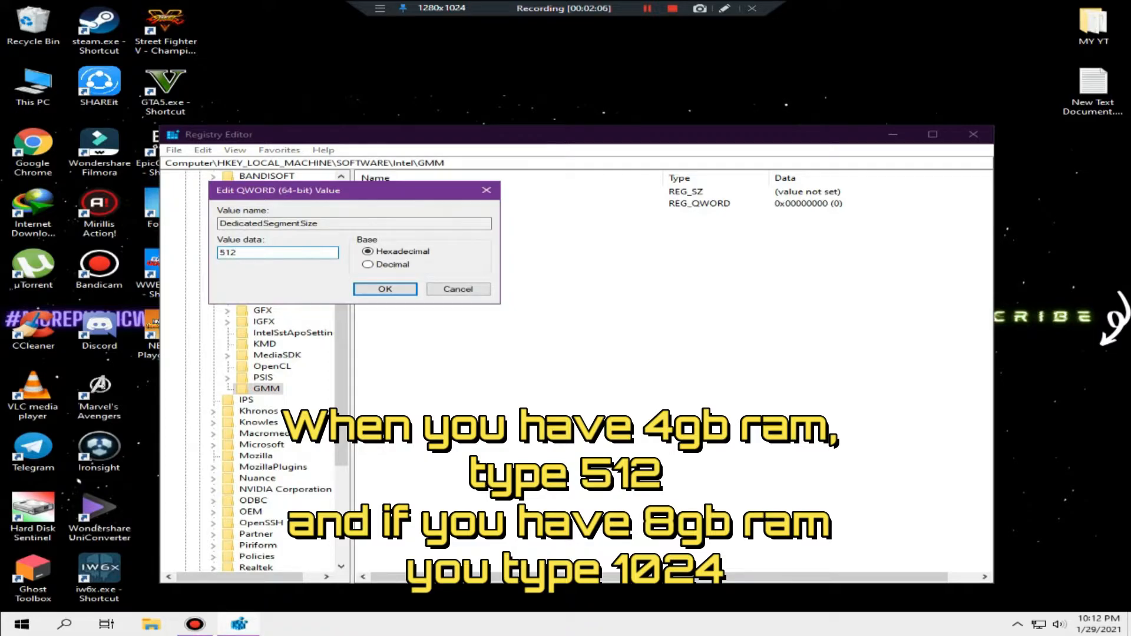
key("Backspace")
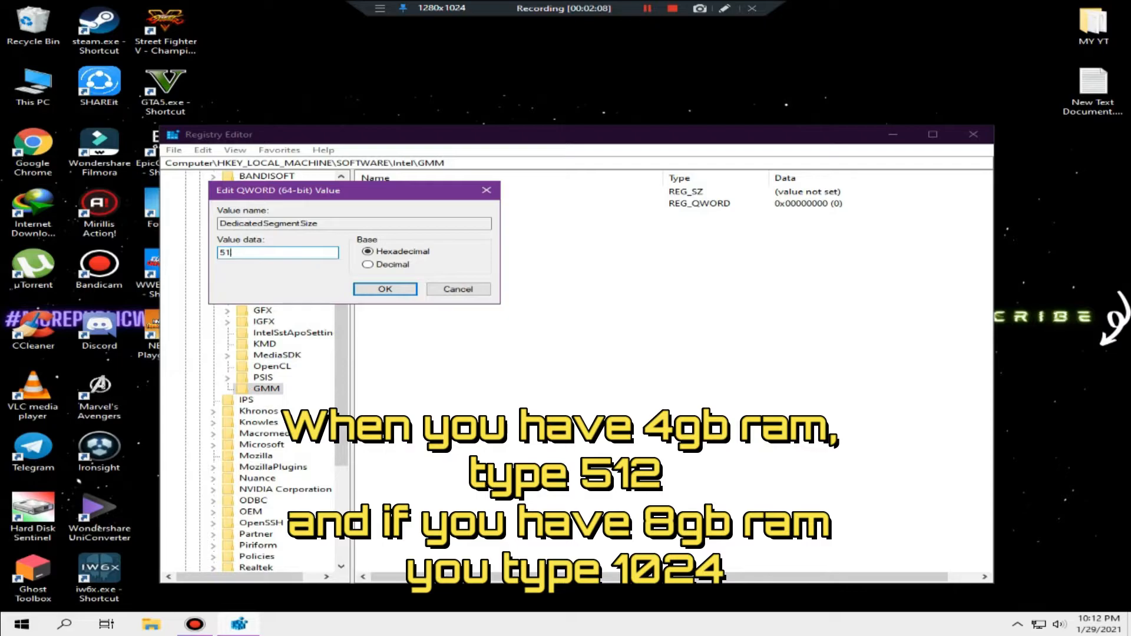
type("1024")
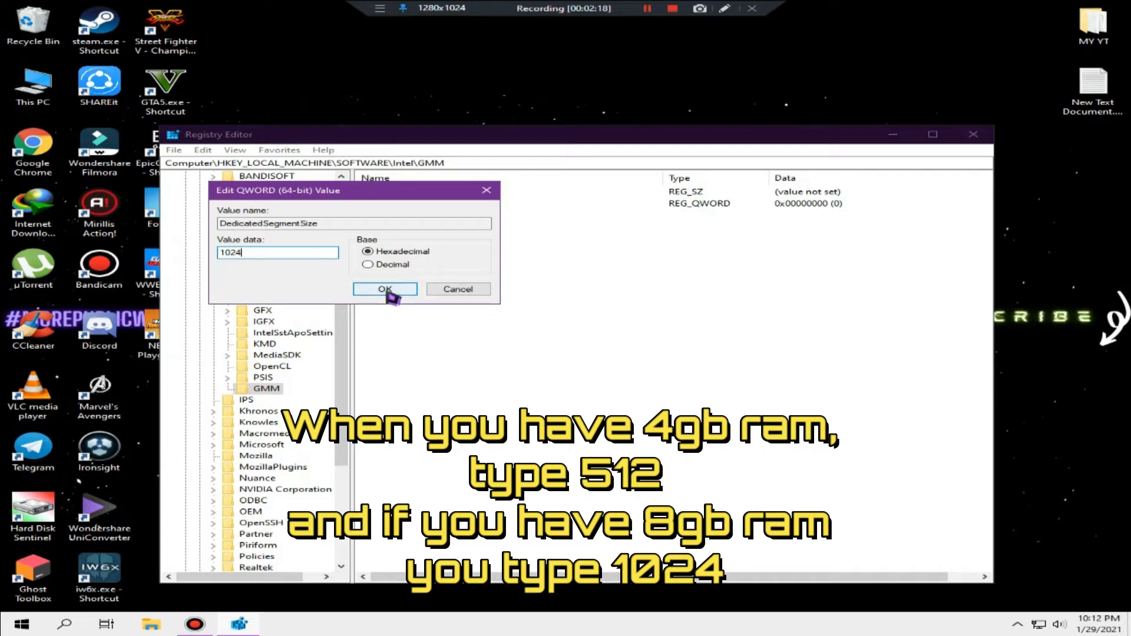
left_click(384, 289)
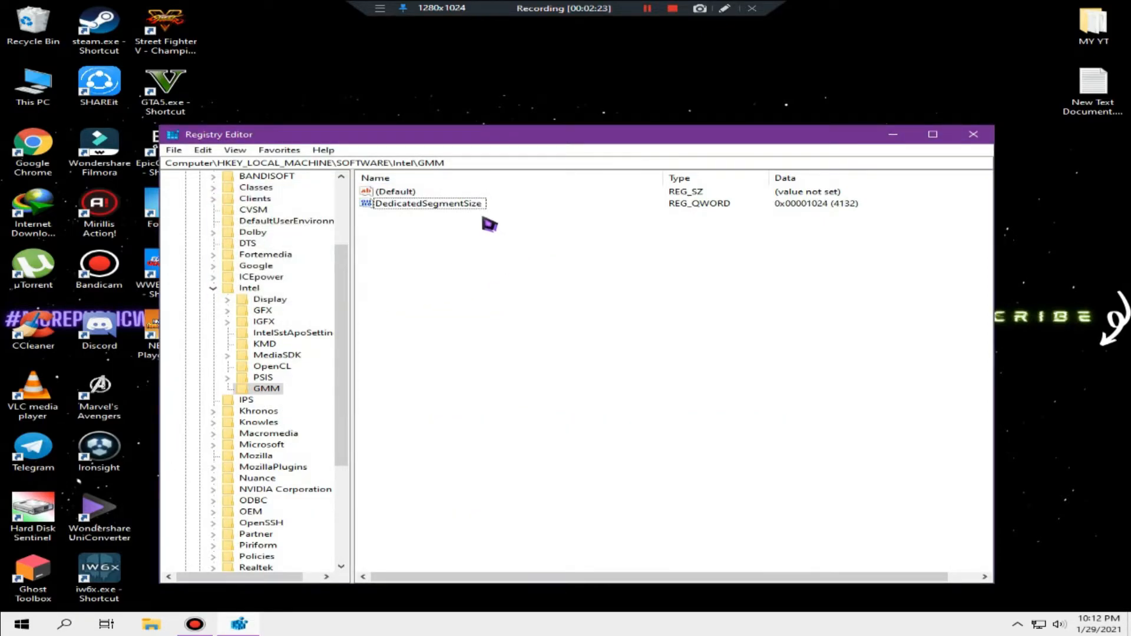
left_click(429, 202)
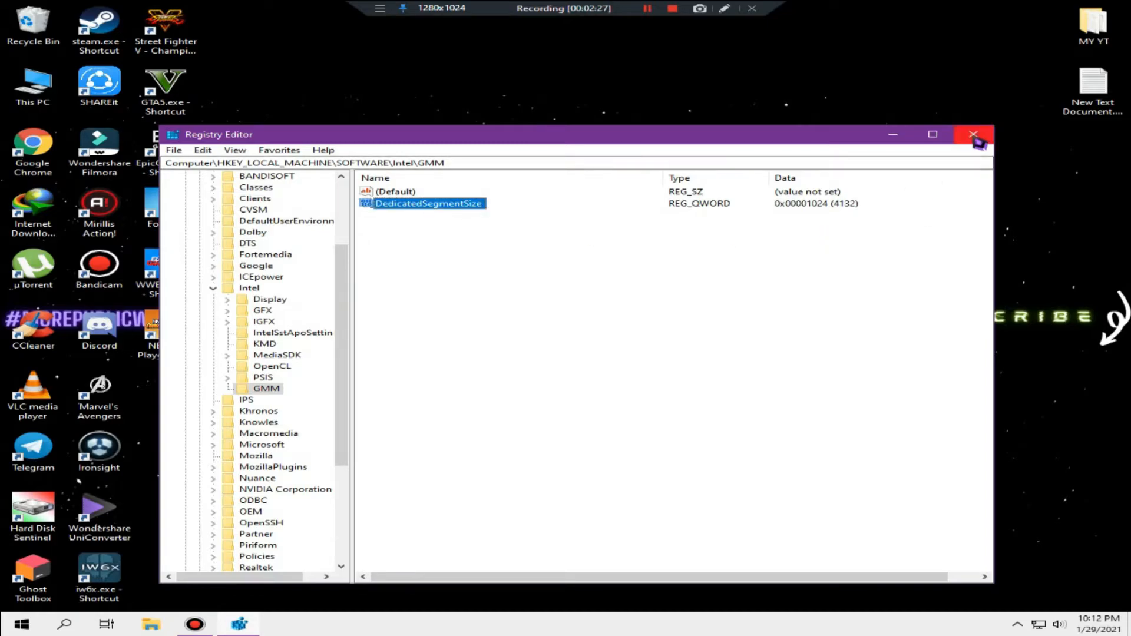
mouse_move(973, 135)
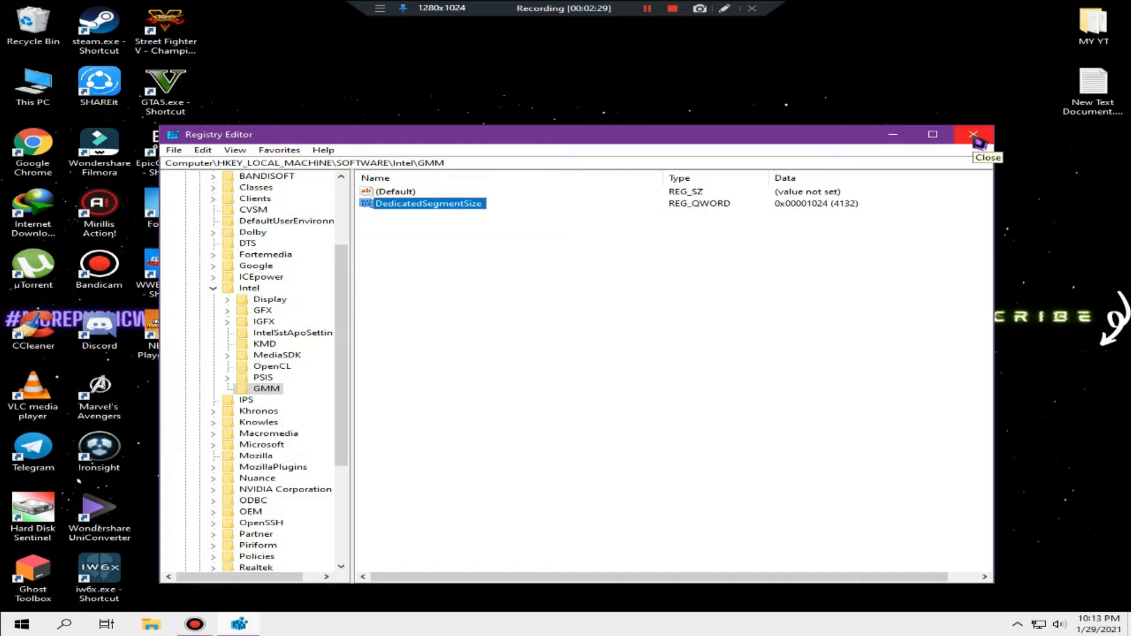
Step: Close Registry Editor and bring up the Start button's quick-access menu
left_click(973, 134)
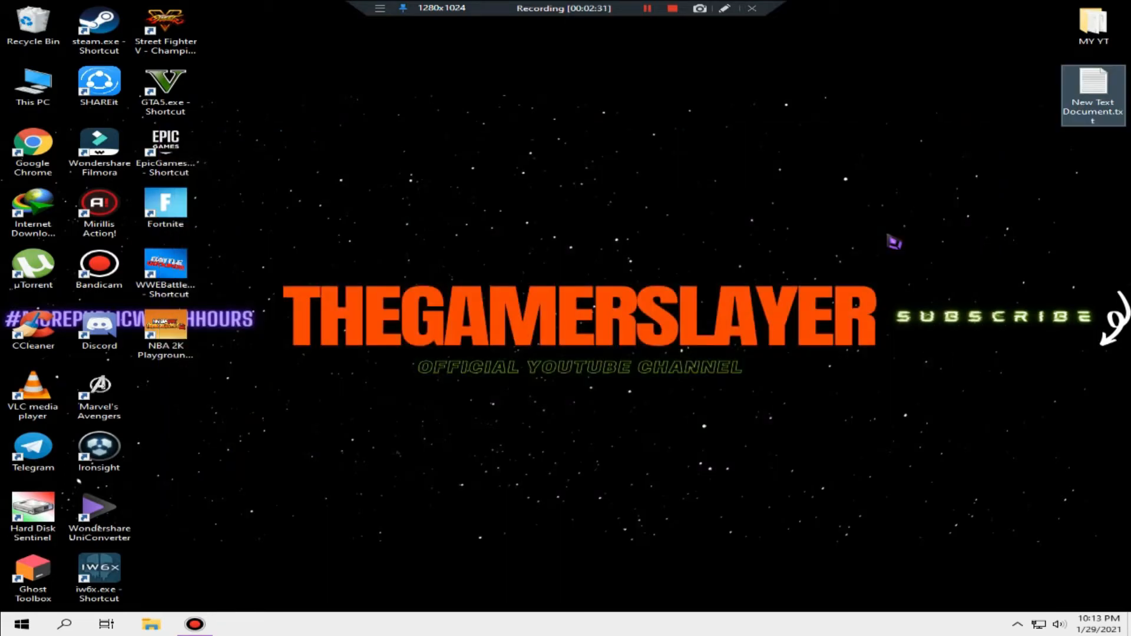
right_click(520, 217)
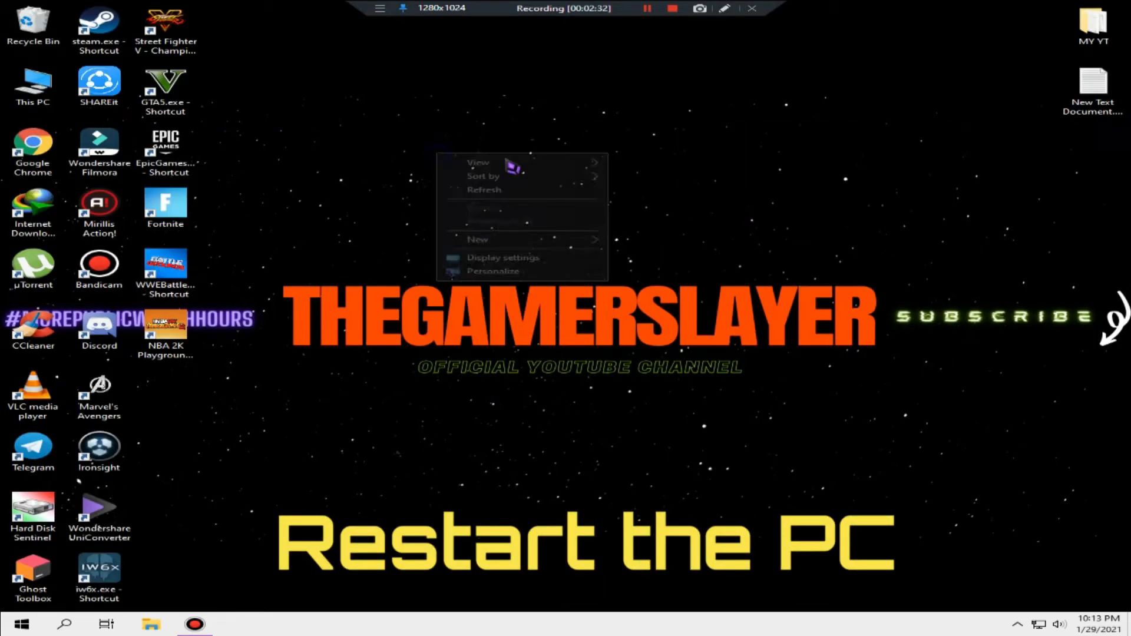
left_click(373, 439)
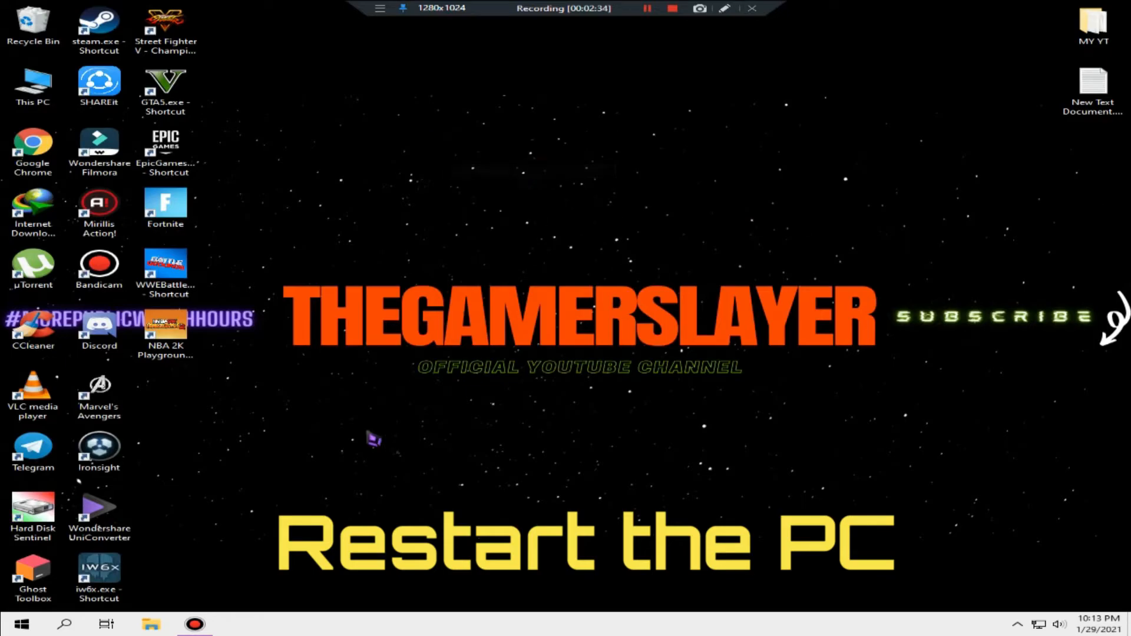
right_click(20, 624)
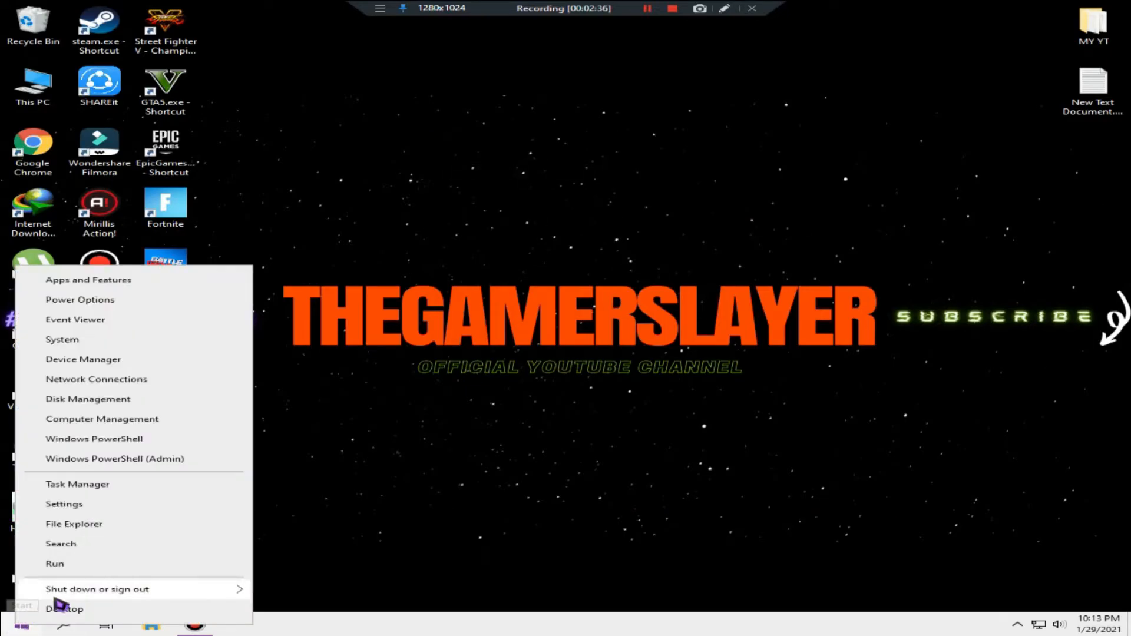
mouse_move(97, 589)
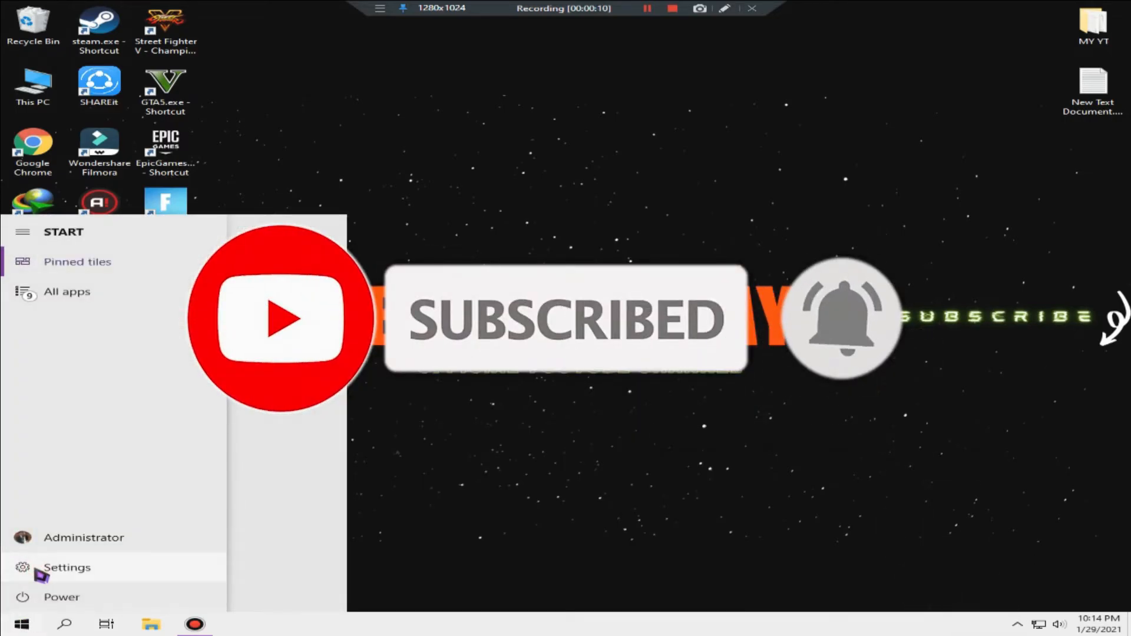
Step: Reopen the Display 1 adapter properties via Advanced display settings, now showing 576 MB dedicated video memory
left_click(66, 566)
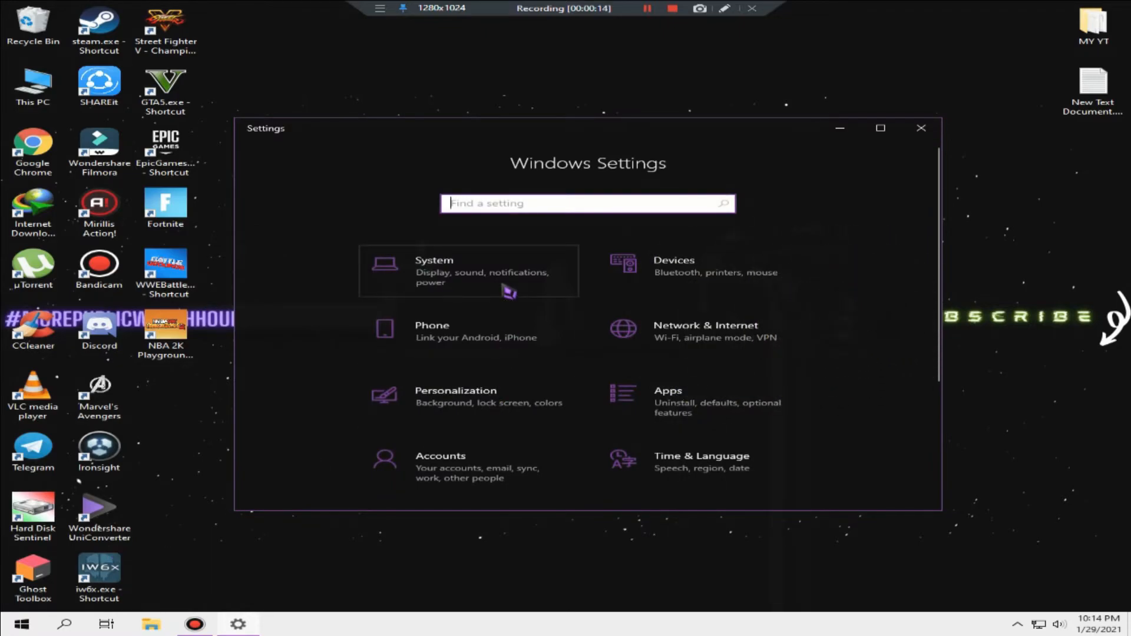
left_click(468, 271)
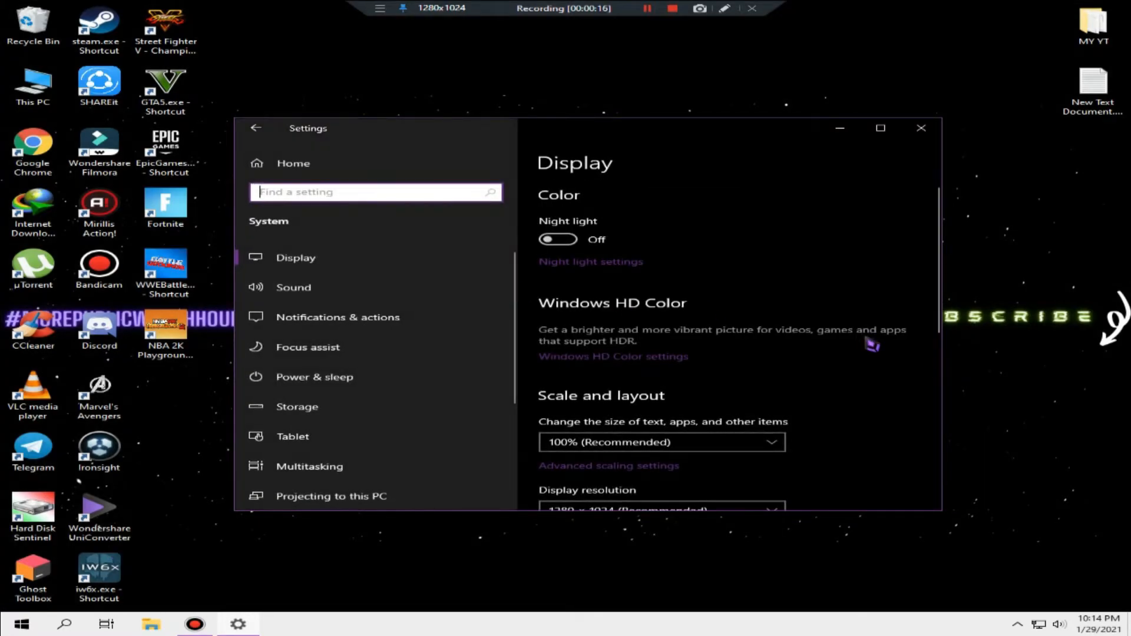
scroll("down", 3)
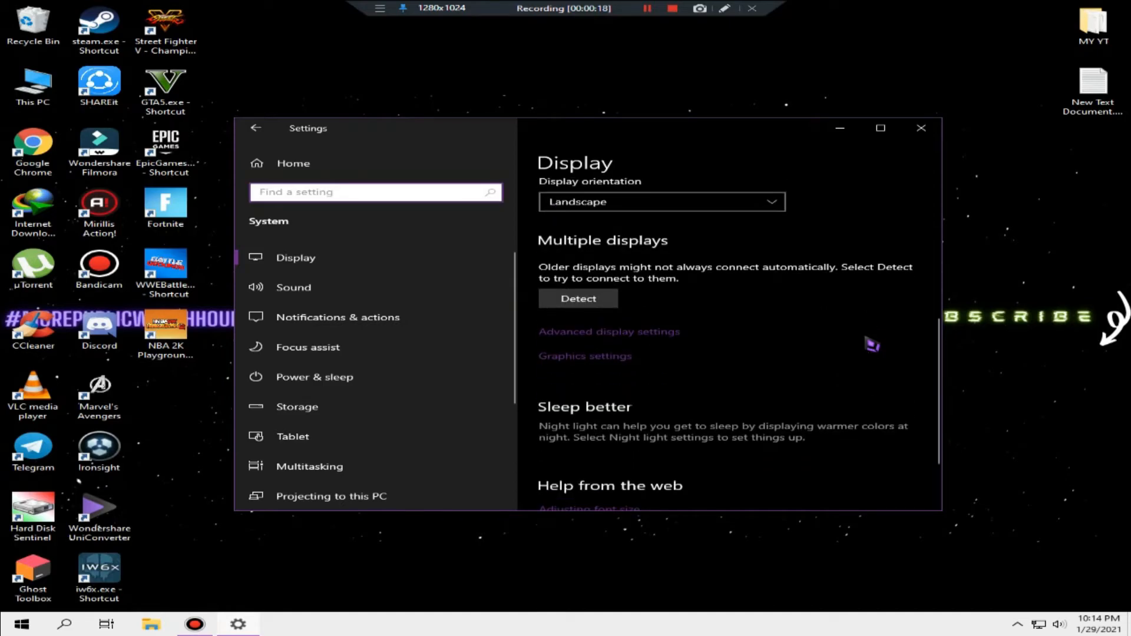
mouse_move(646, 333)
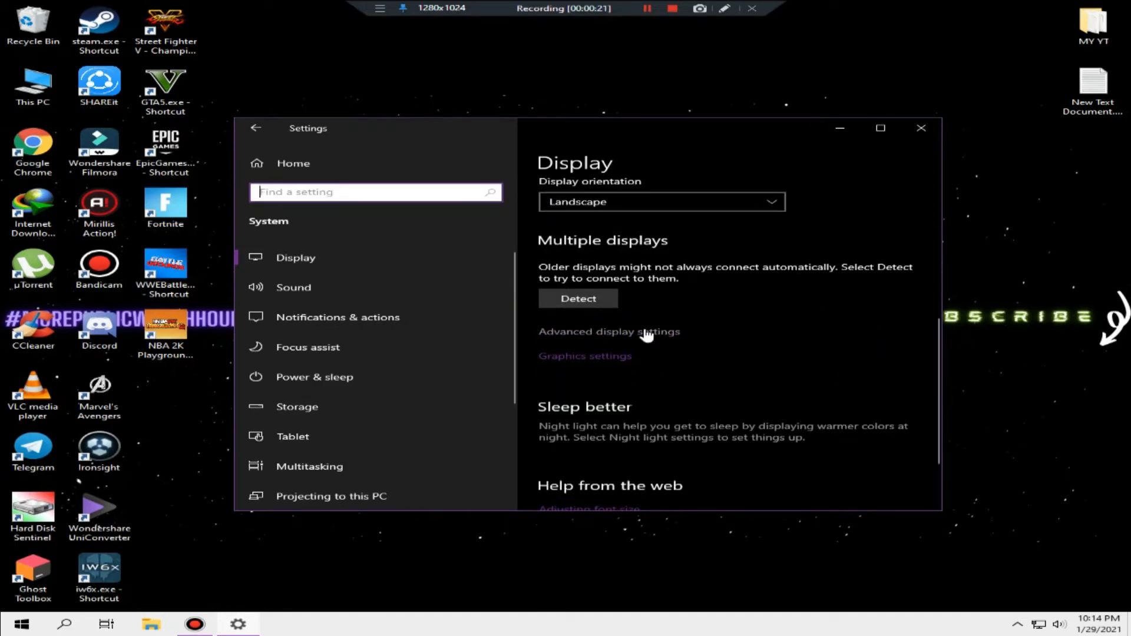
left_click(609, 331)
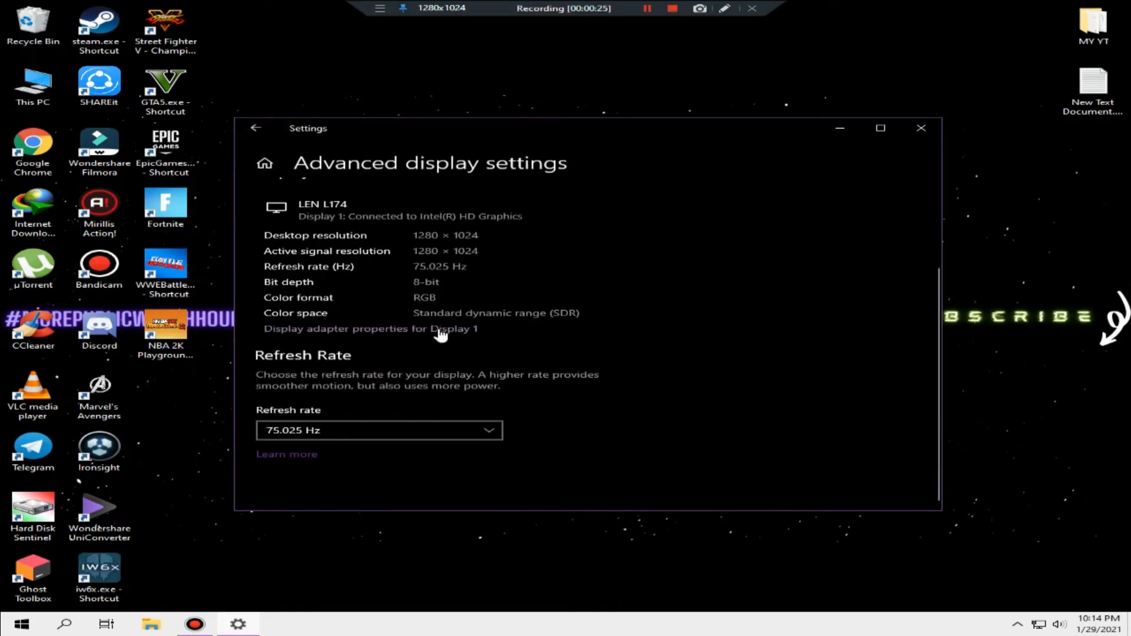
left_click(370, 329)
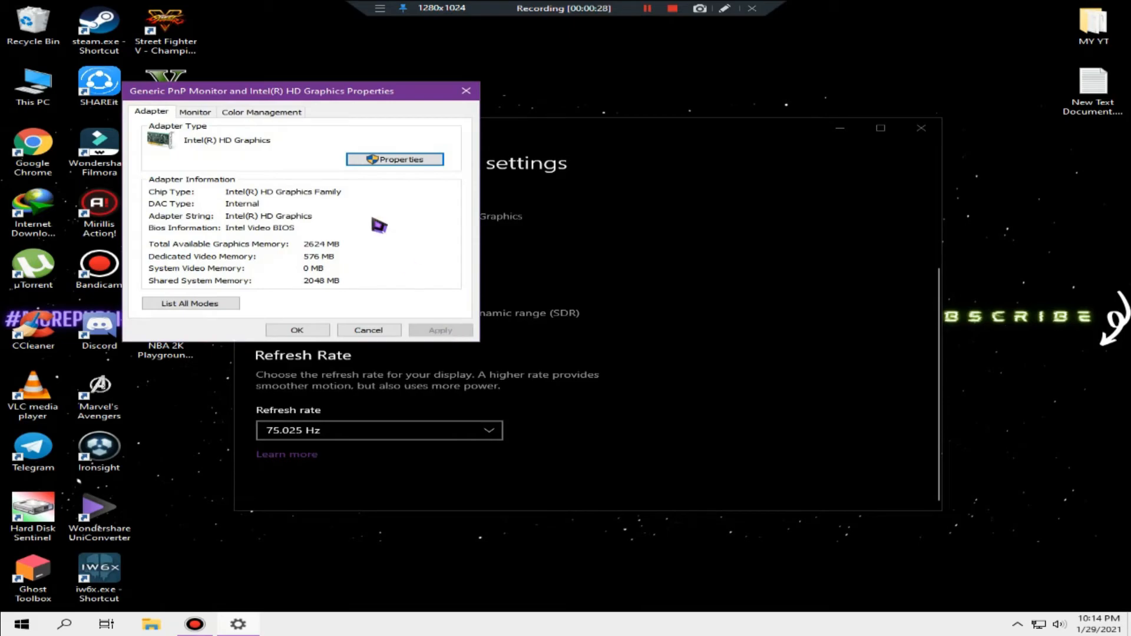